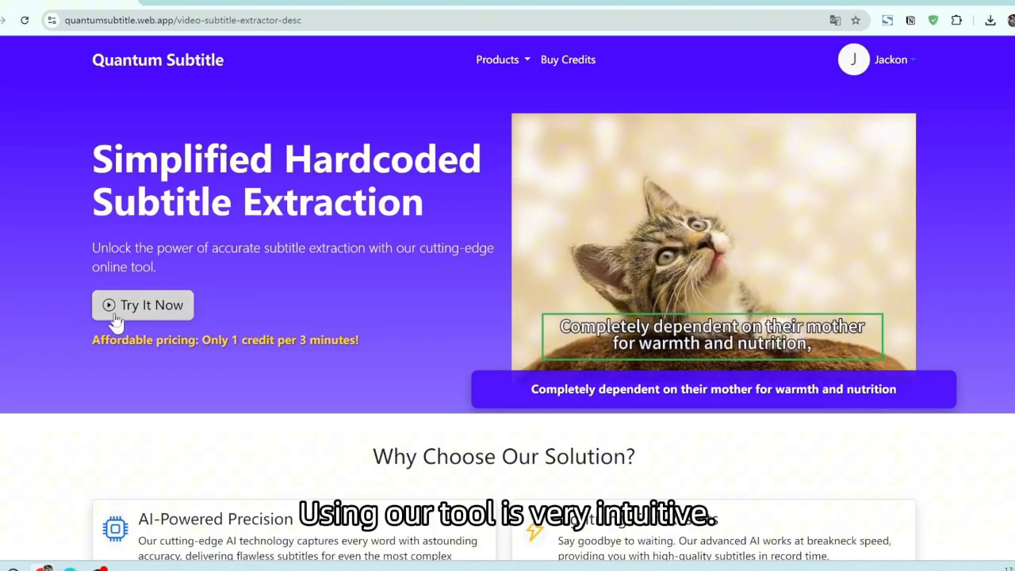
mouse_move(156, 314)
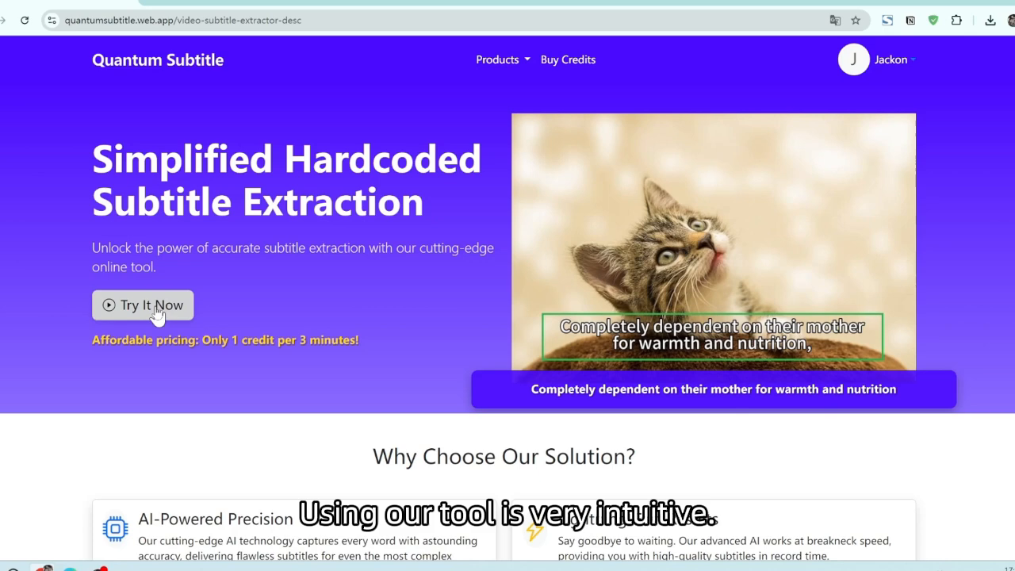
Launch the extractor via Try It Now and load en_test.mp4 into the video preview
click(143, 304)
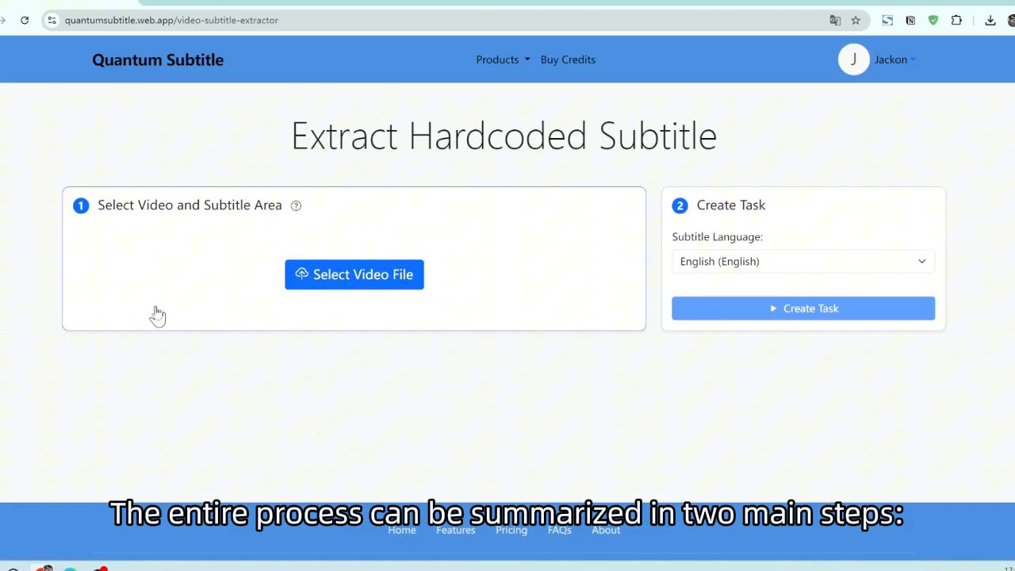
mouse_move(373, 140)
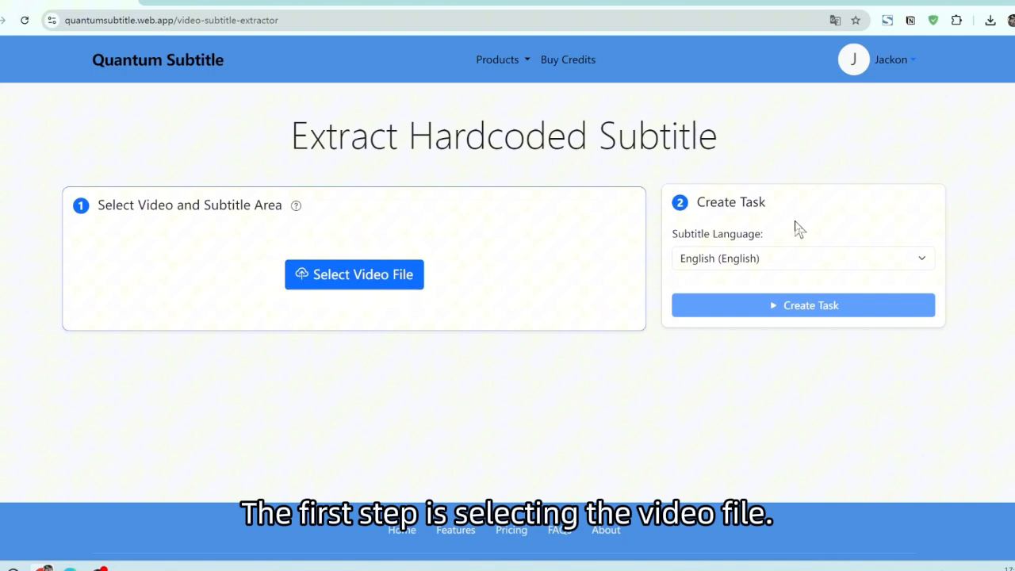
mouse_move(727, 247)
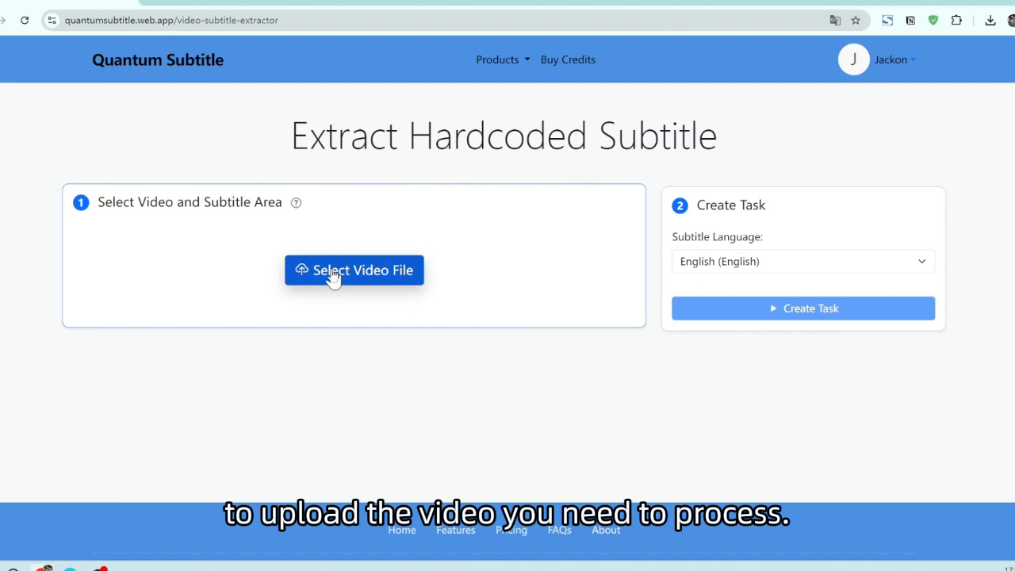
click(353, 269)
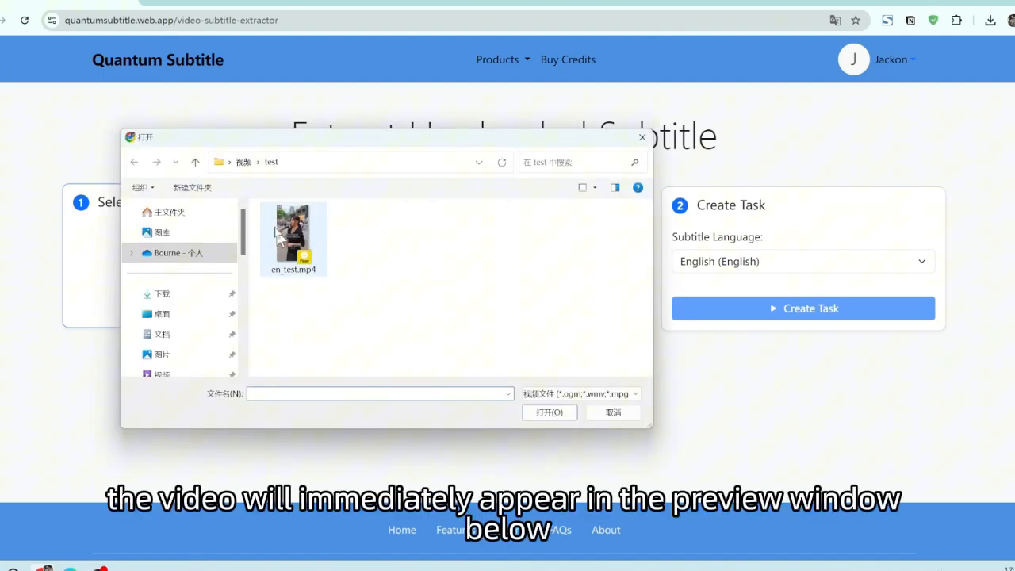
click(291, 235)
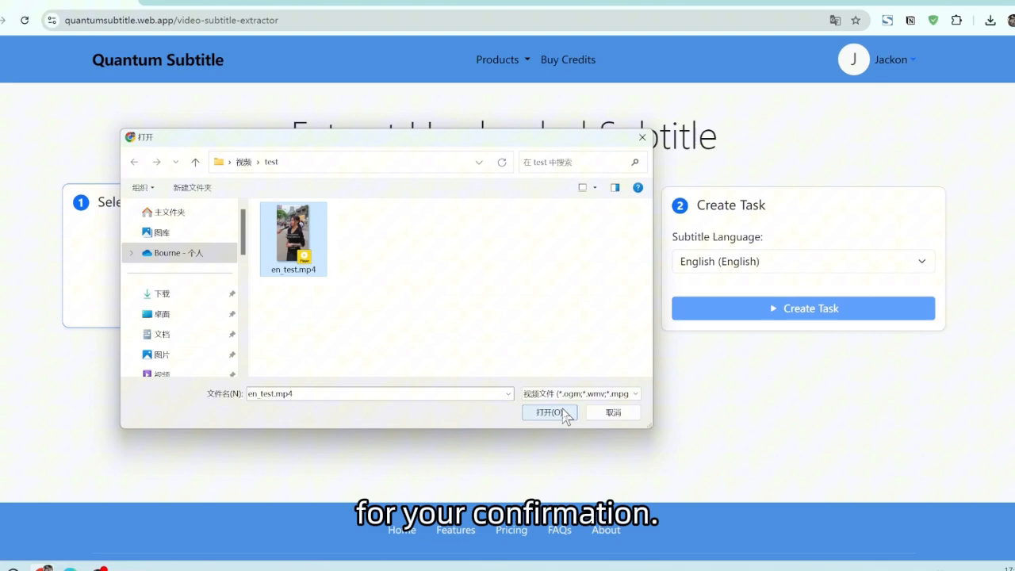
click(546, 412)
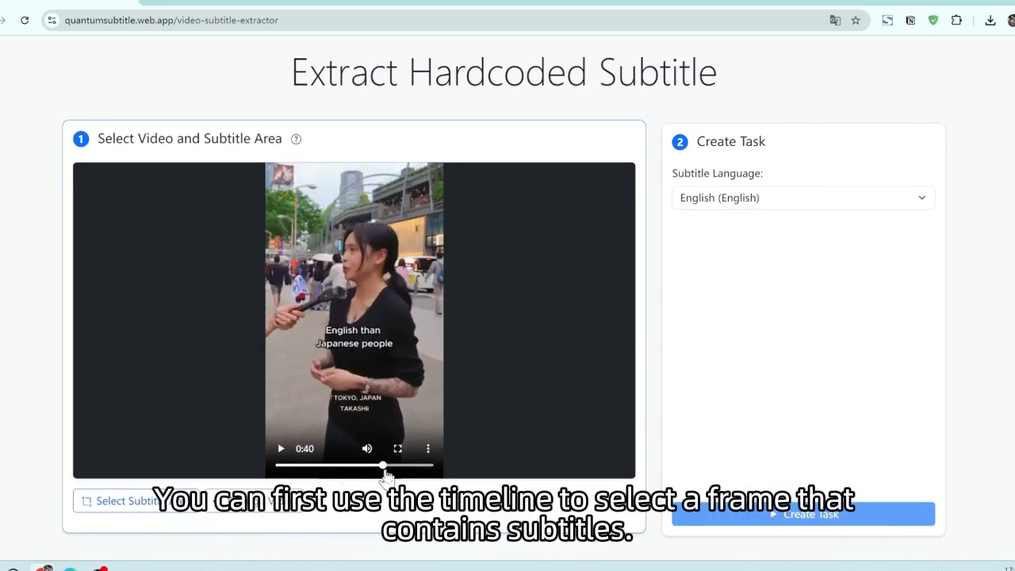
Seek to 0:26 and draw the subtitle area box around the burned-in caption
drag(383, 467, 335, 466)
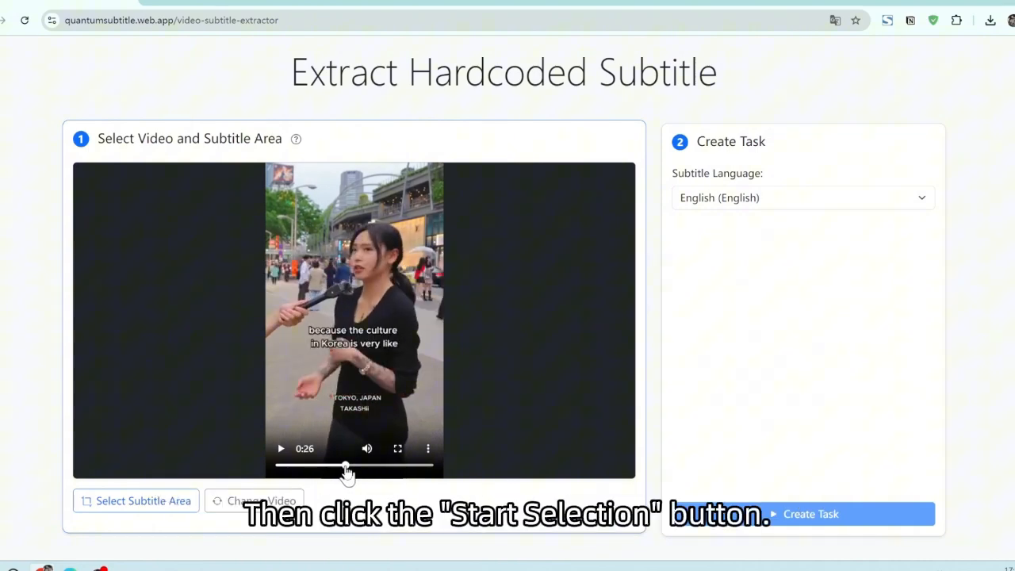
click(136, 501)
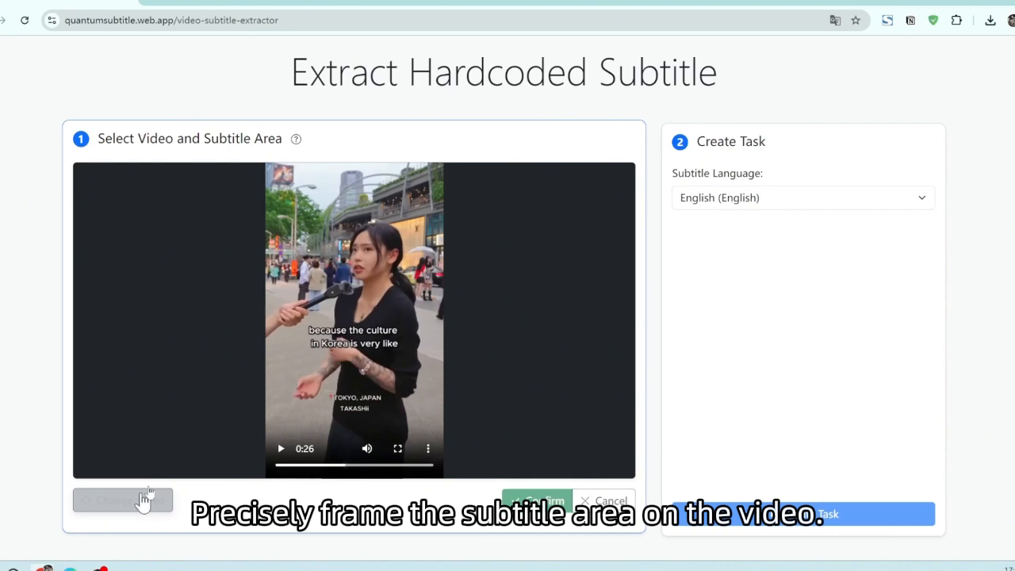
drag(282, 325, 339, 352)
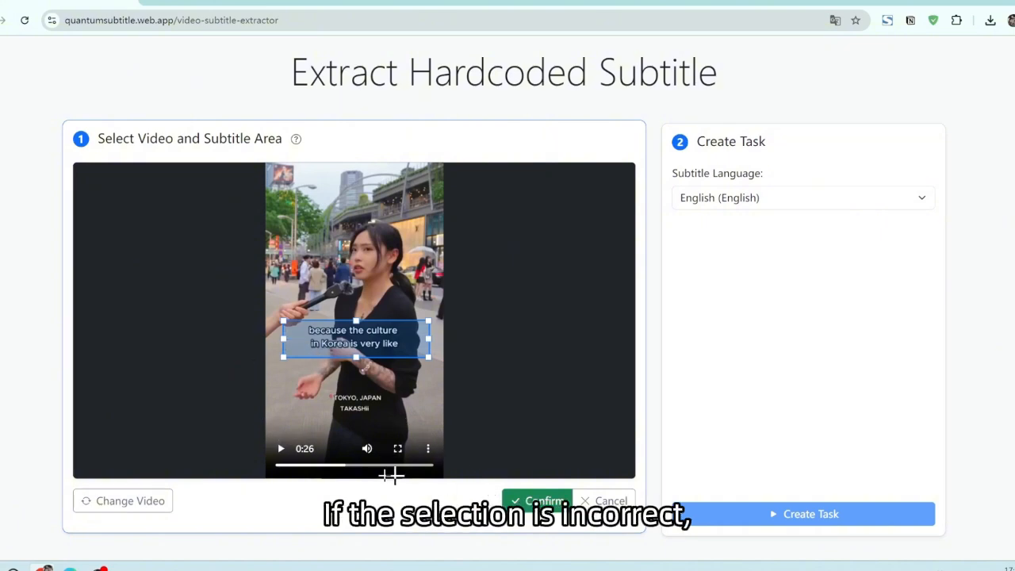
scroll(down, 3)
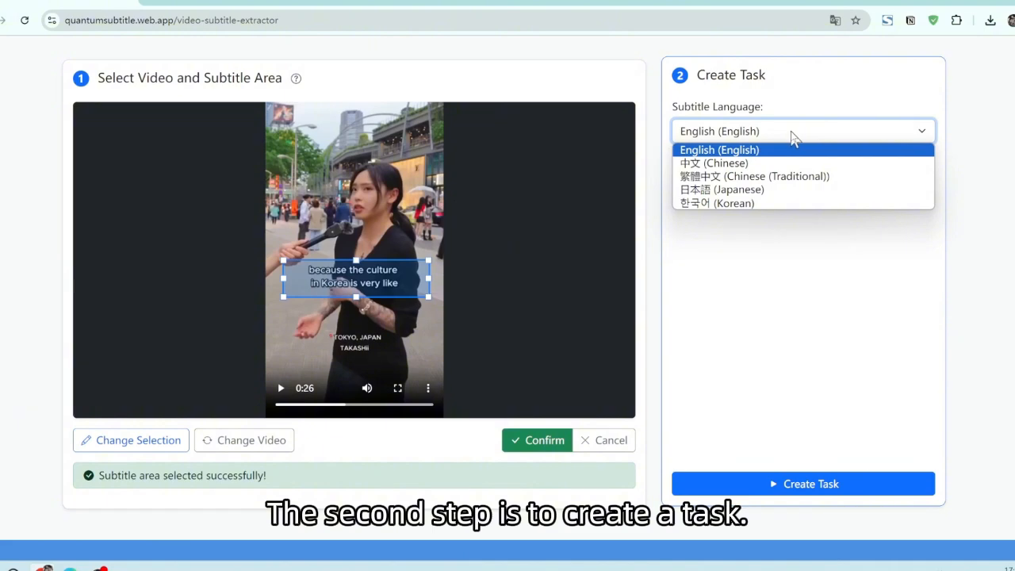
mouse_move(789, 114)
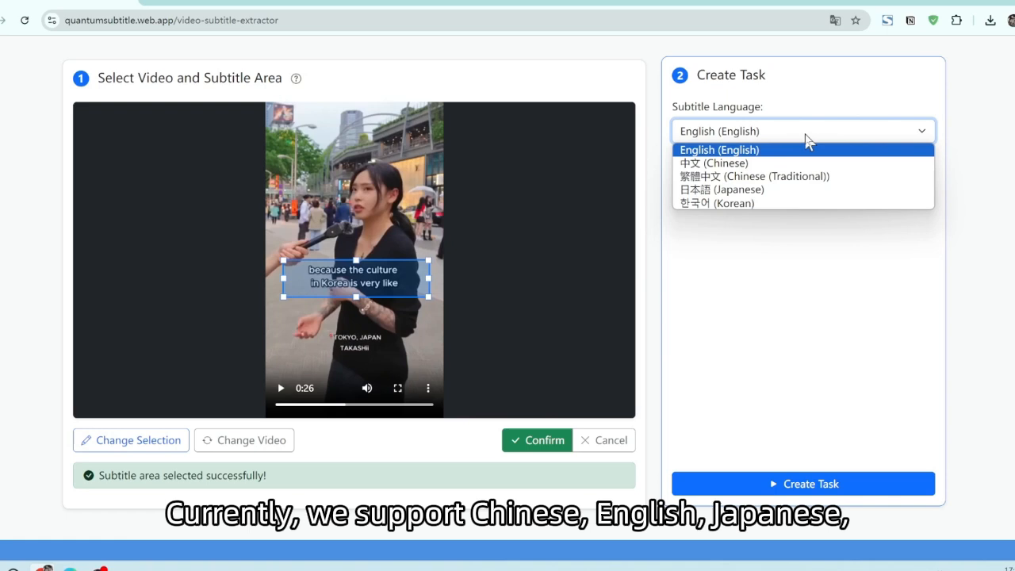
mouse_move(775, 203)
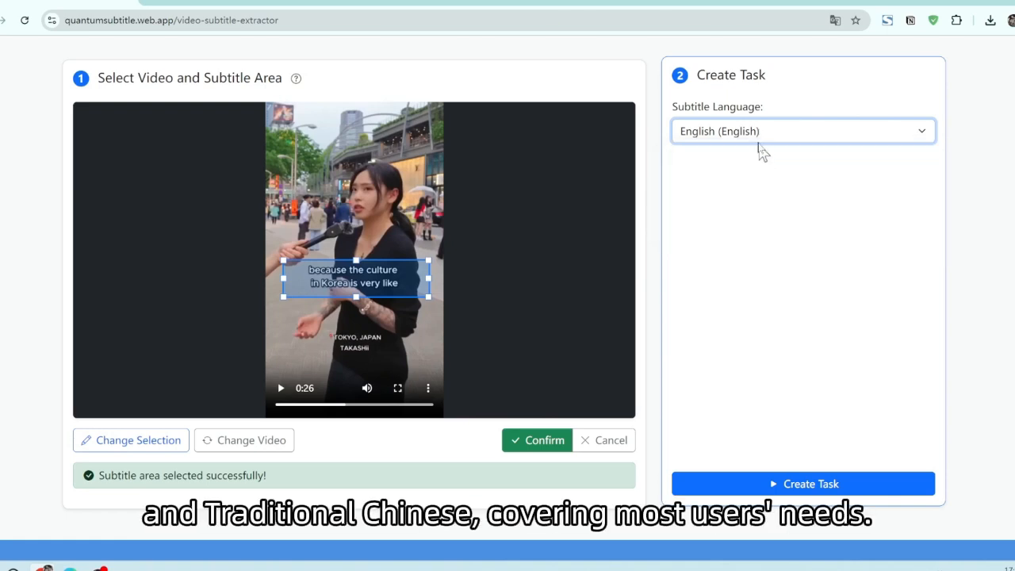
Keep English (English) as the subtitle language for the task
click(800, 130)
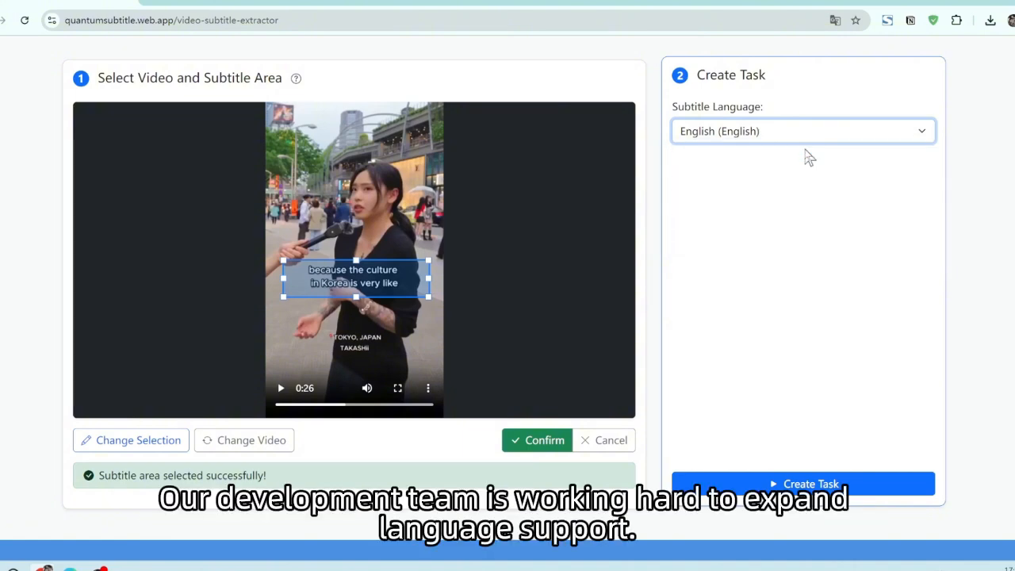
mouse_move(771, 483)
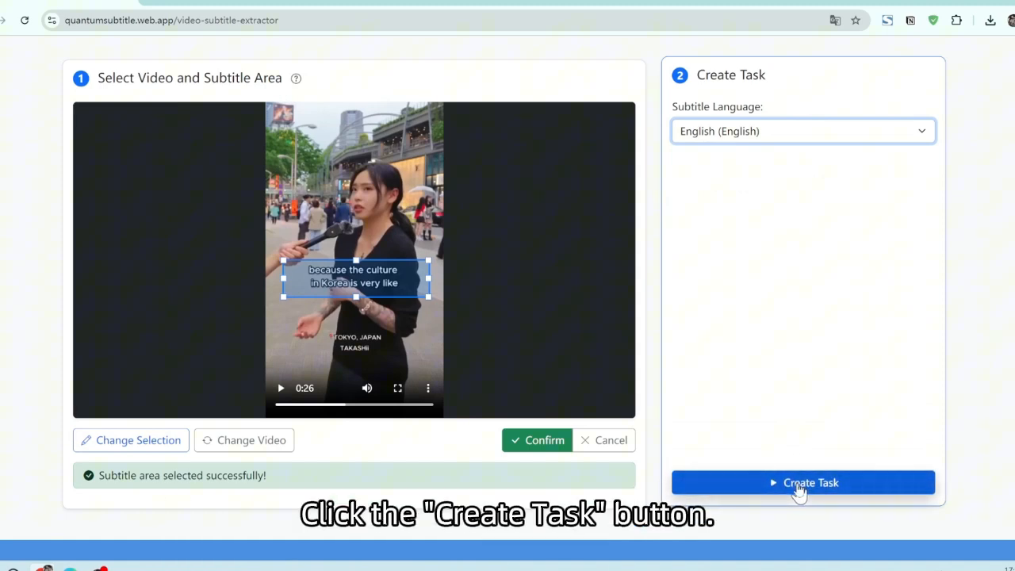
Create the en_test.mp4 extraction task and go to Task List from the account menu
click(802, 482)
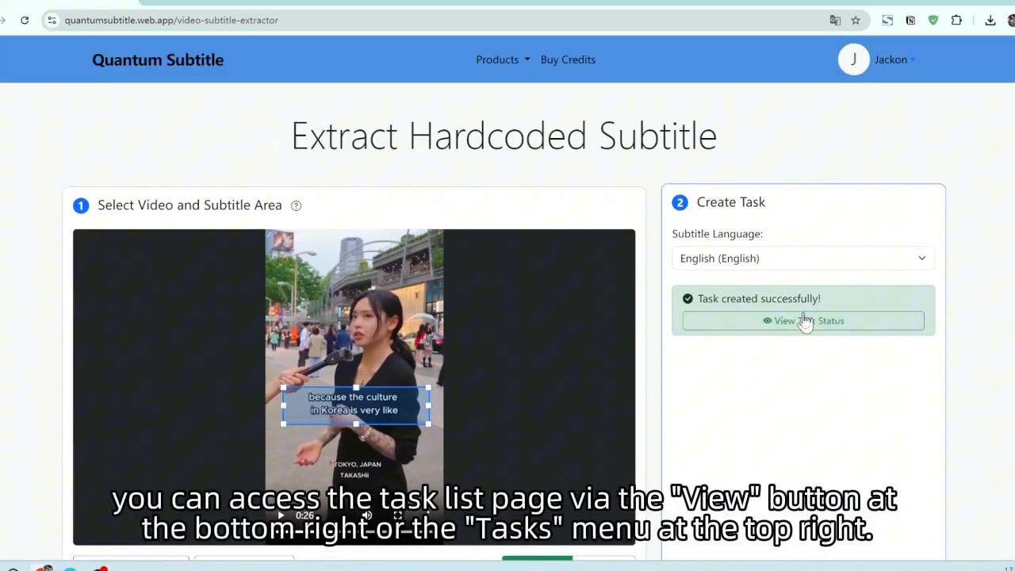
click(891, 60)
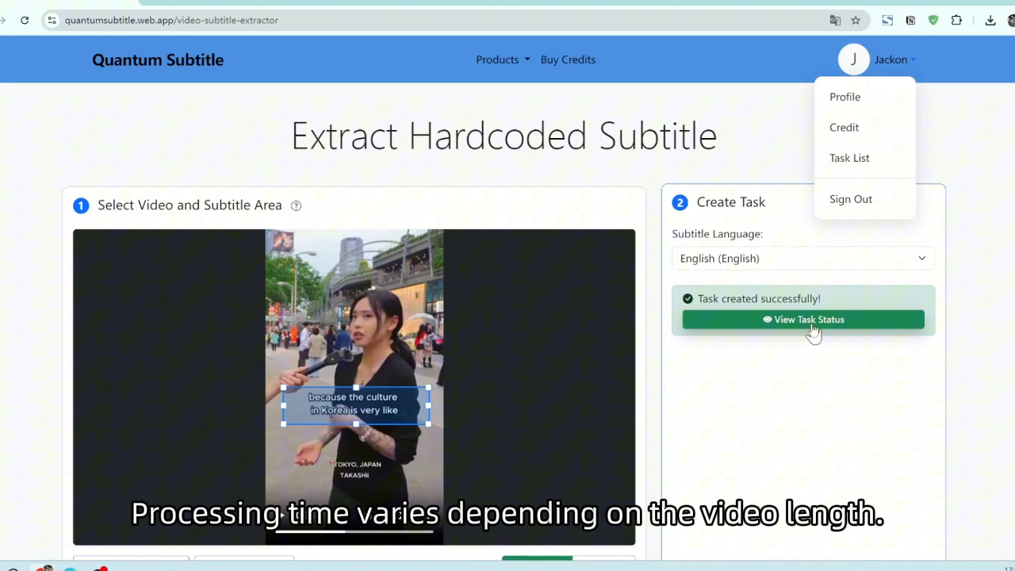
click(802, 318)
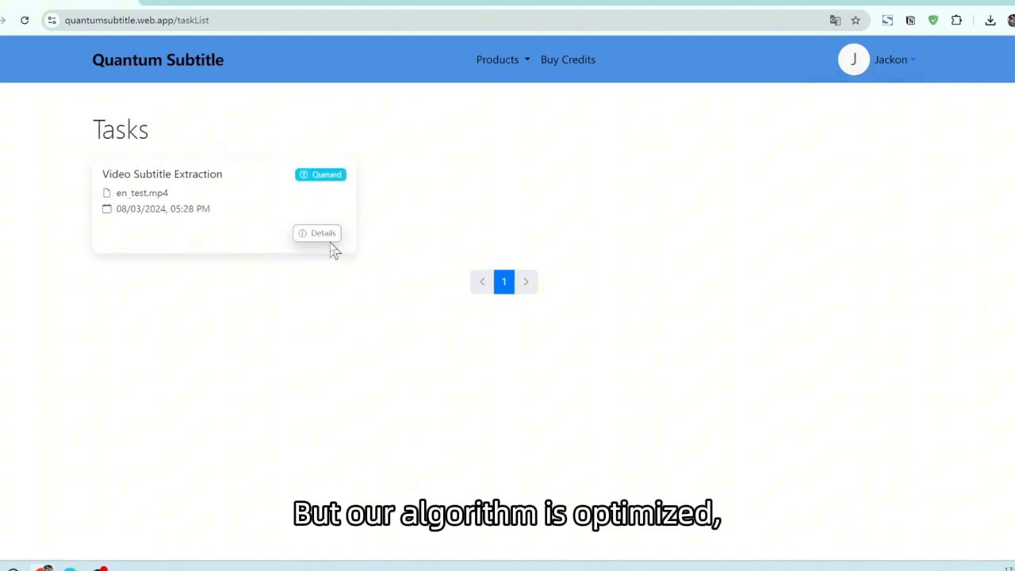
View and close the en_test.mp4 task's Details dialog while it finishes as Completed
click(317, 233)
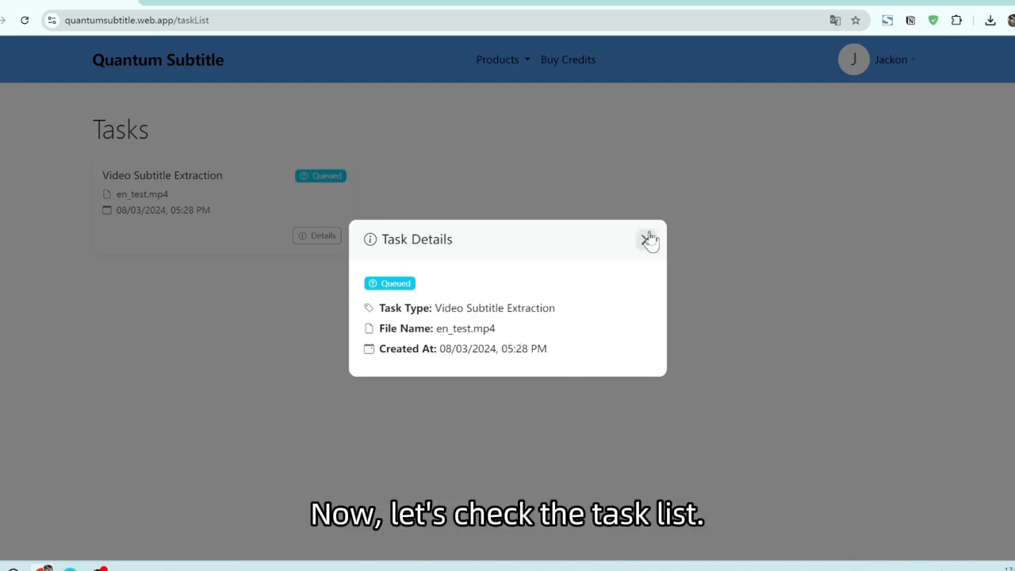
click(650, 239)
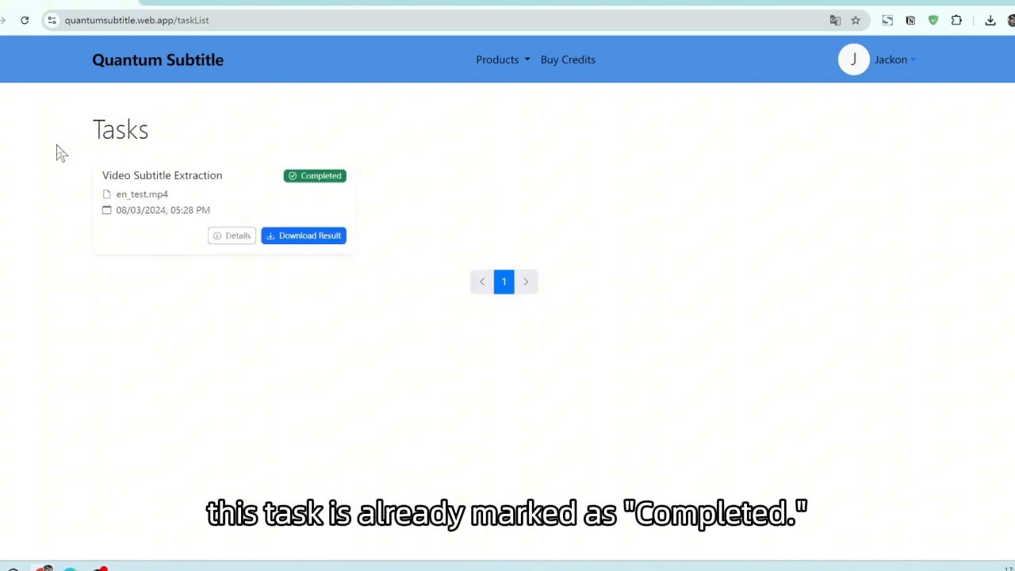
mouse_move(374, 288)
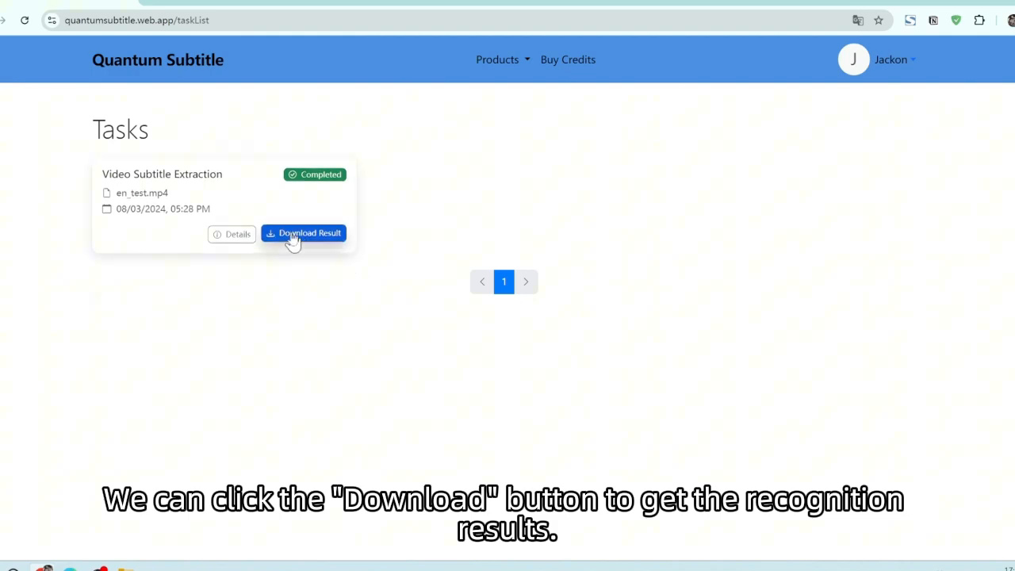
Download the extraction result and save it as en_test.srt
click(305, 232)
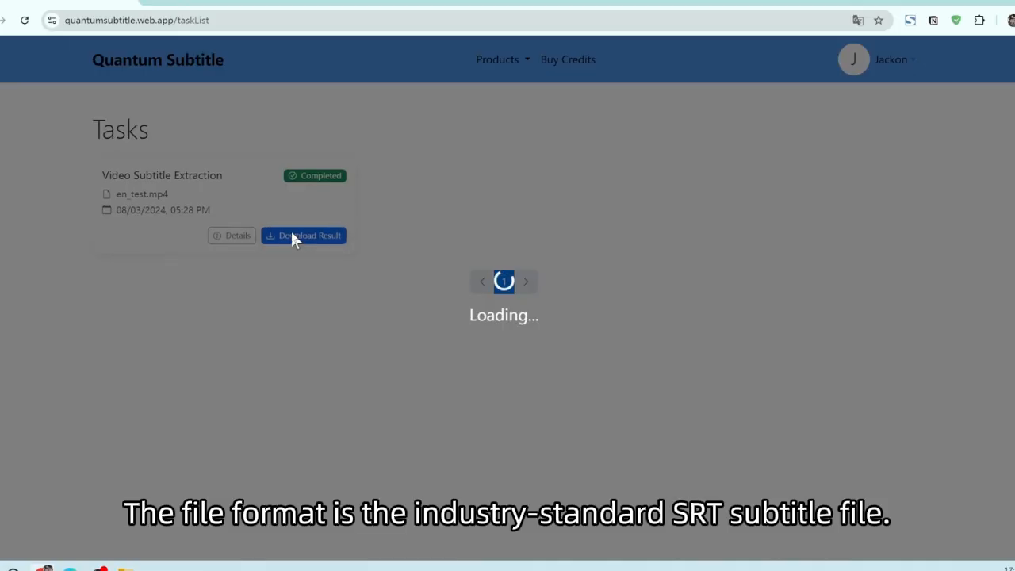
click(305, 234)
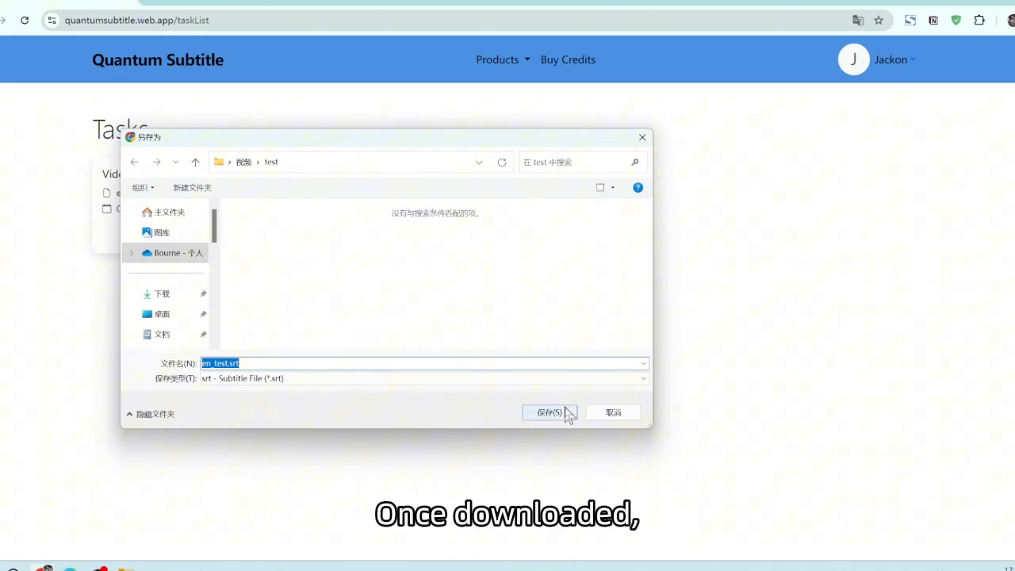
click(546, 412)
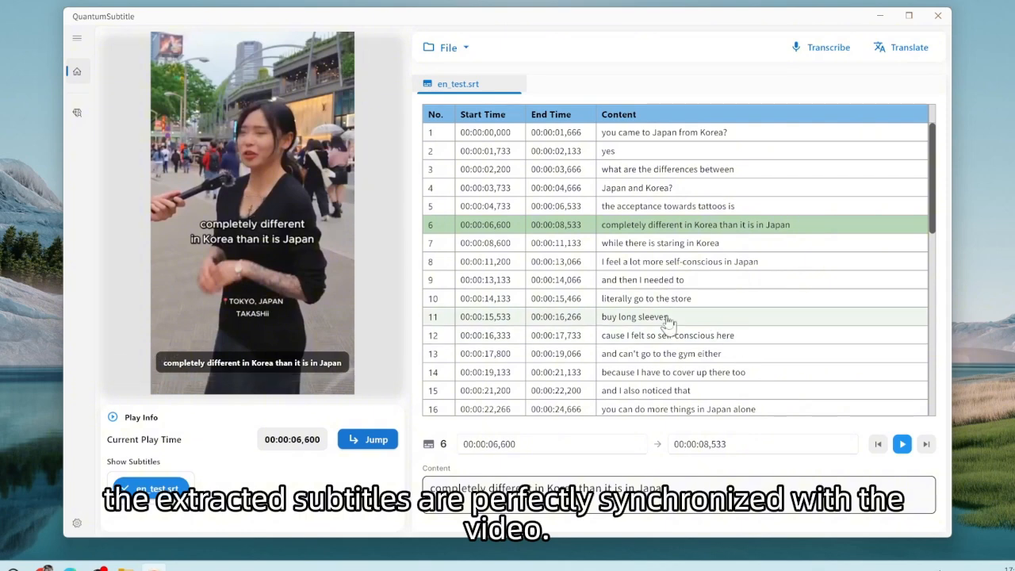
Seek the video to subtitle rows 11, 13 and 14 to check they match the speech
click(634, 317)
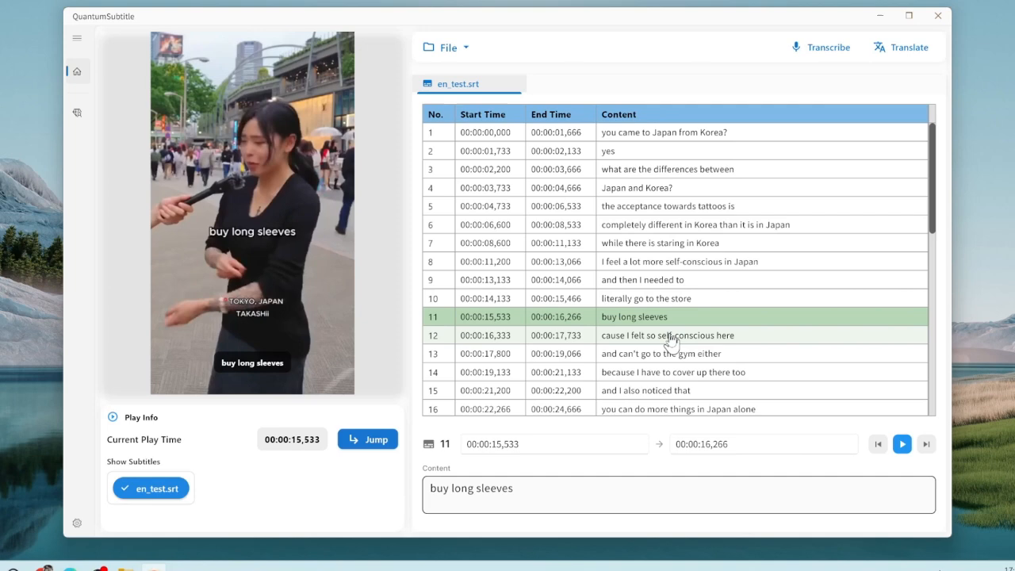
click(668, 335)
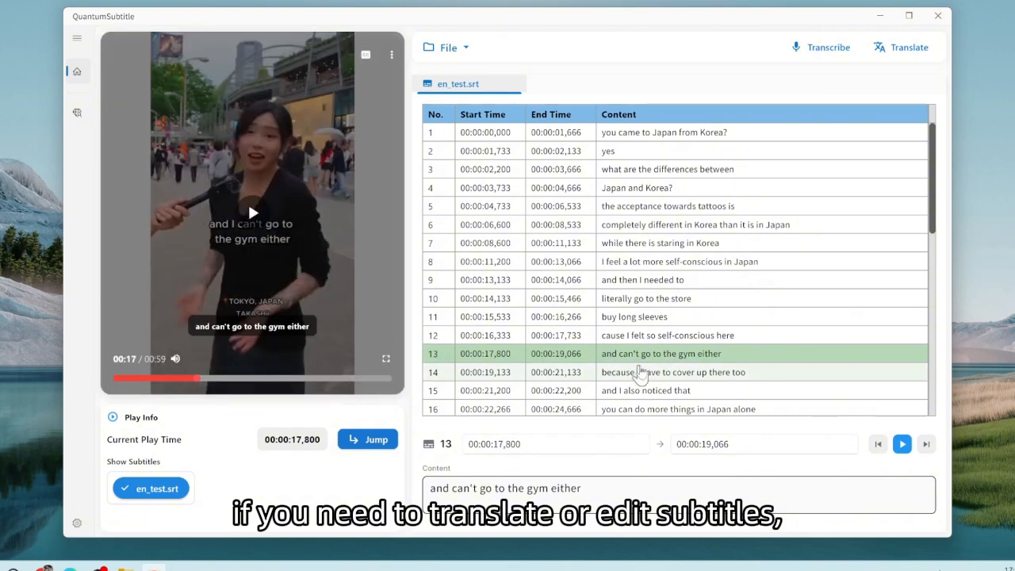
click(674, 371)
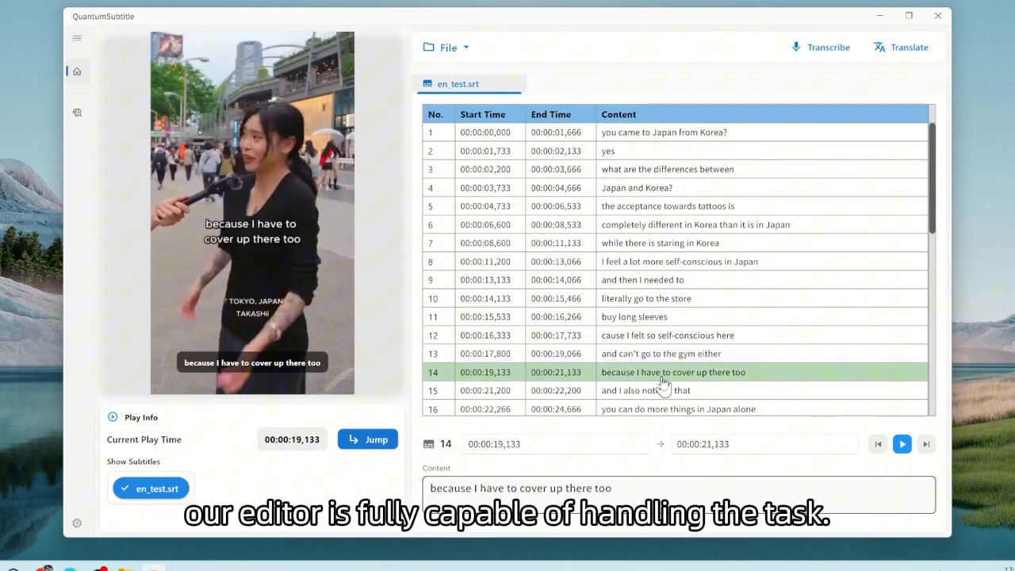